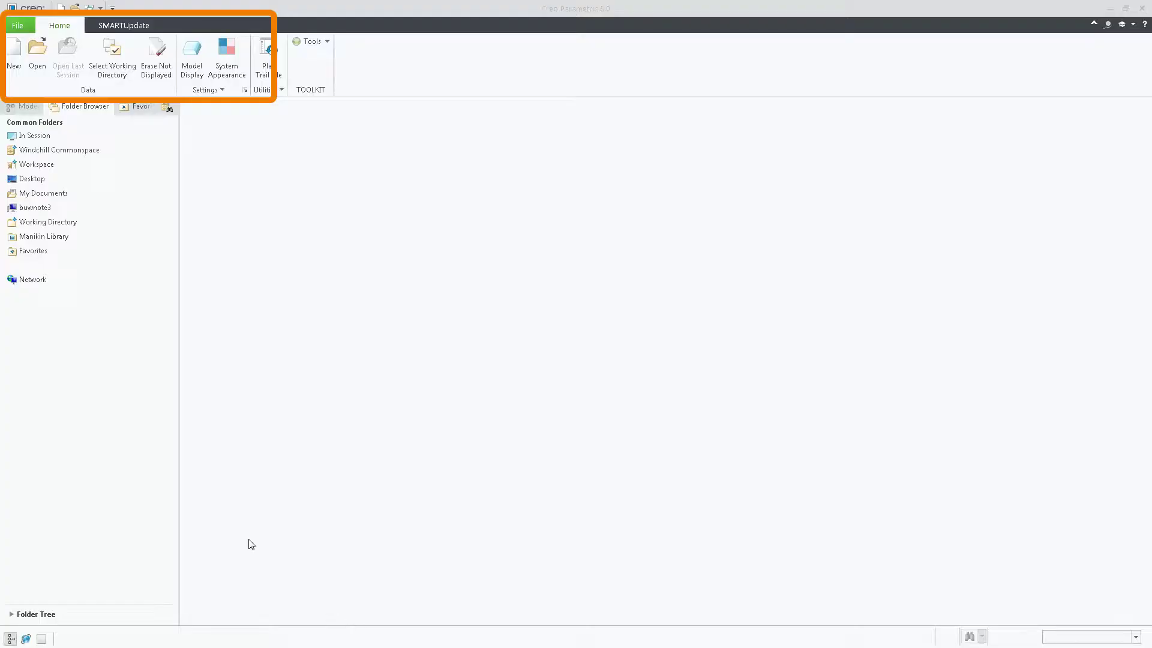
Review the SMARTUpdate check configuration from the SMARTUpdate tab.
{"action": "left_click", "coordinate": [122, 25]}
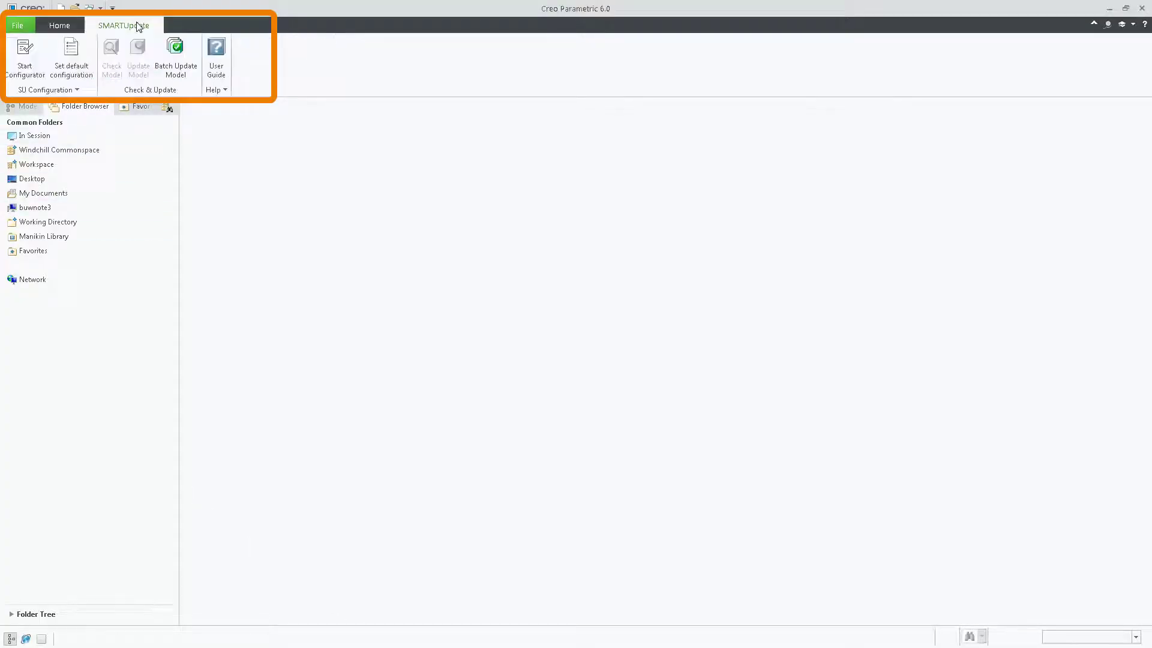
{"action": "left_click", "coordinate": [25, 54]}
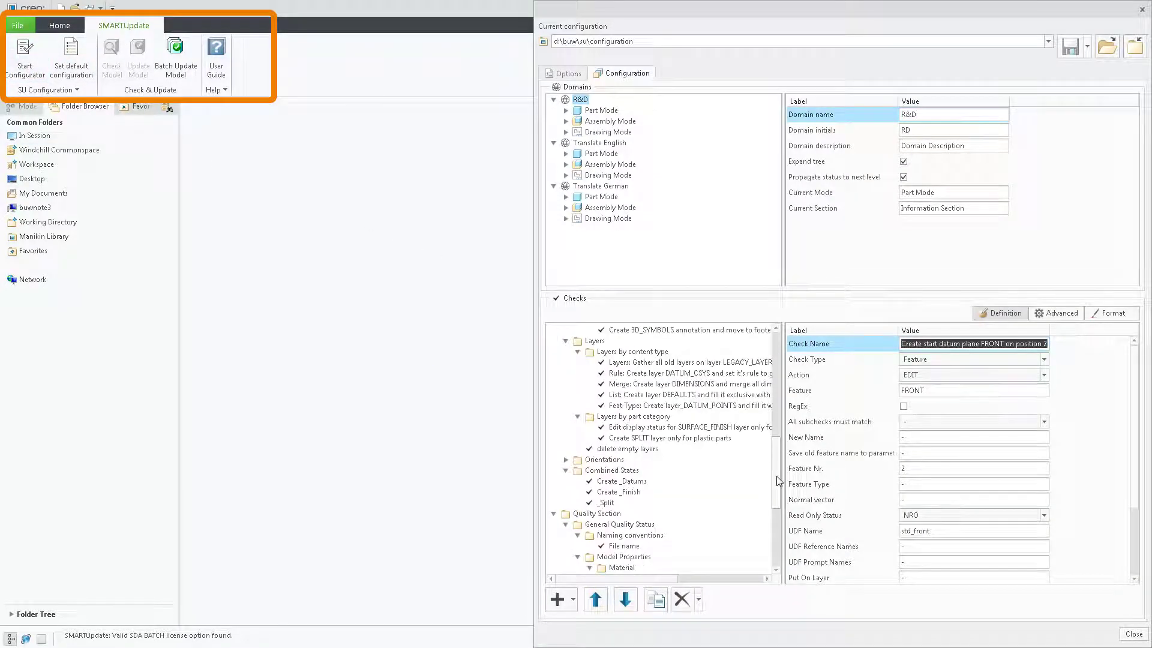
{"action": "left_click", "coordinate": [1129, 635]}
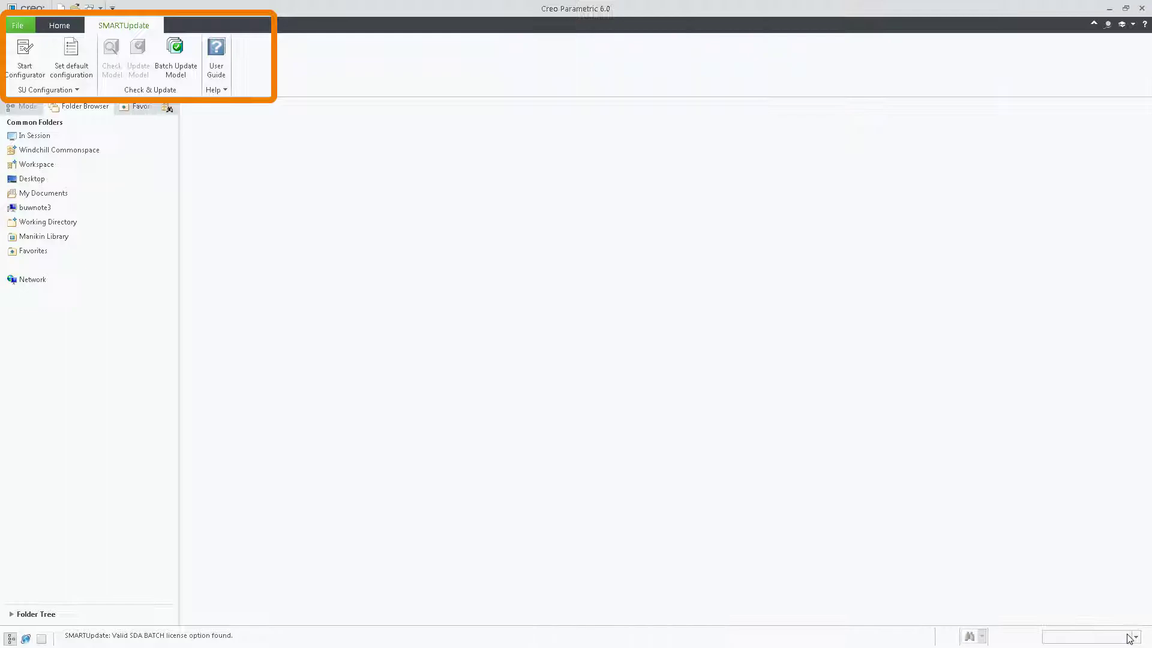
Check MBD_5491129-PUNKT_CREO4 against the rules (46% matching) and update its failed checks.
{"action": "left_click", "coordinate": [33, 135]}
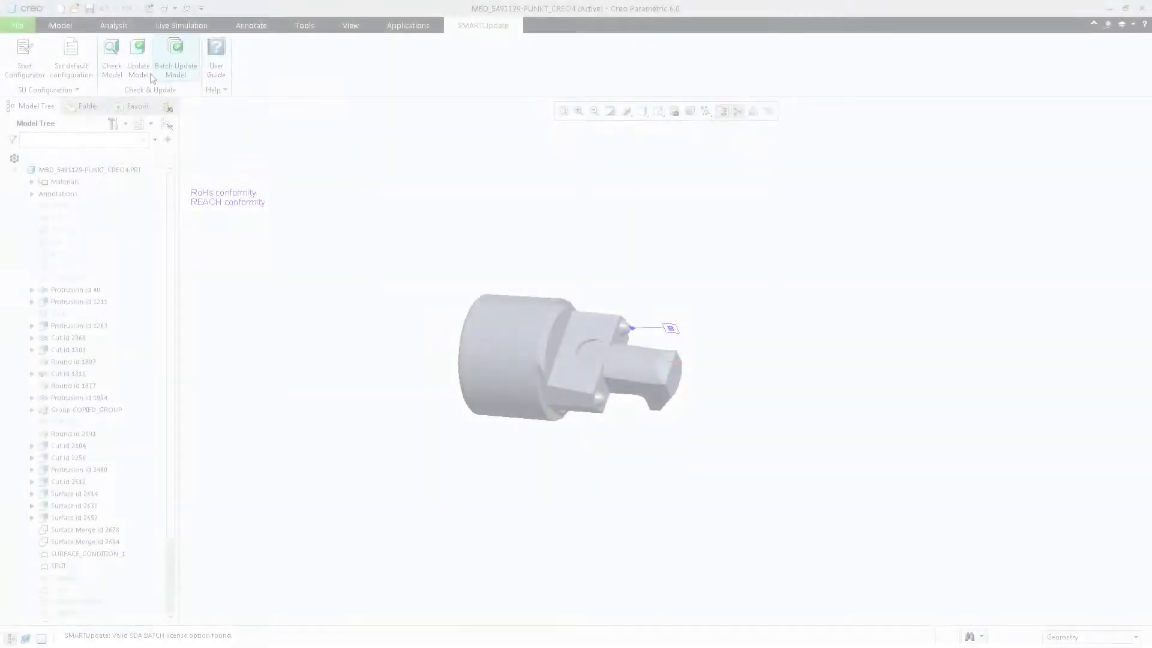
{"action": "left_click", "coordinate": [110, 52]}
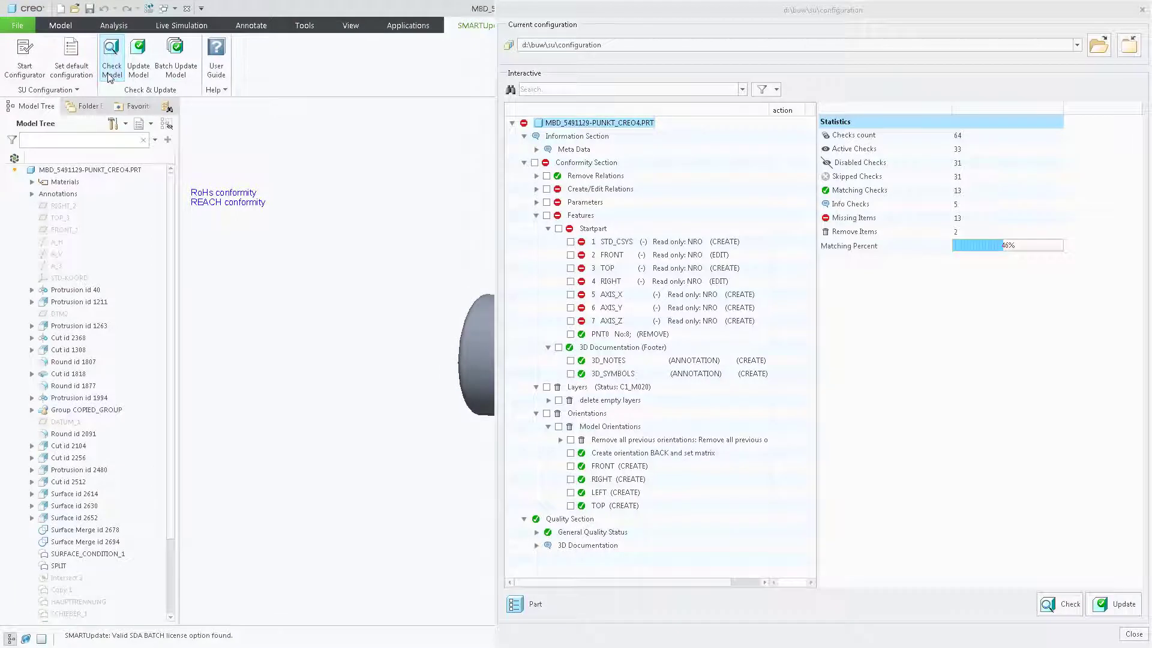
{"action": "left_click", "coordinate": [512, 604]}
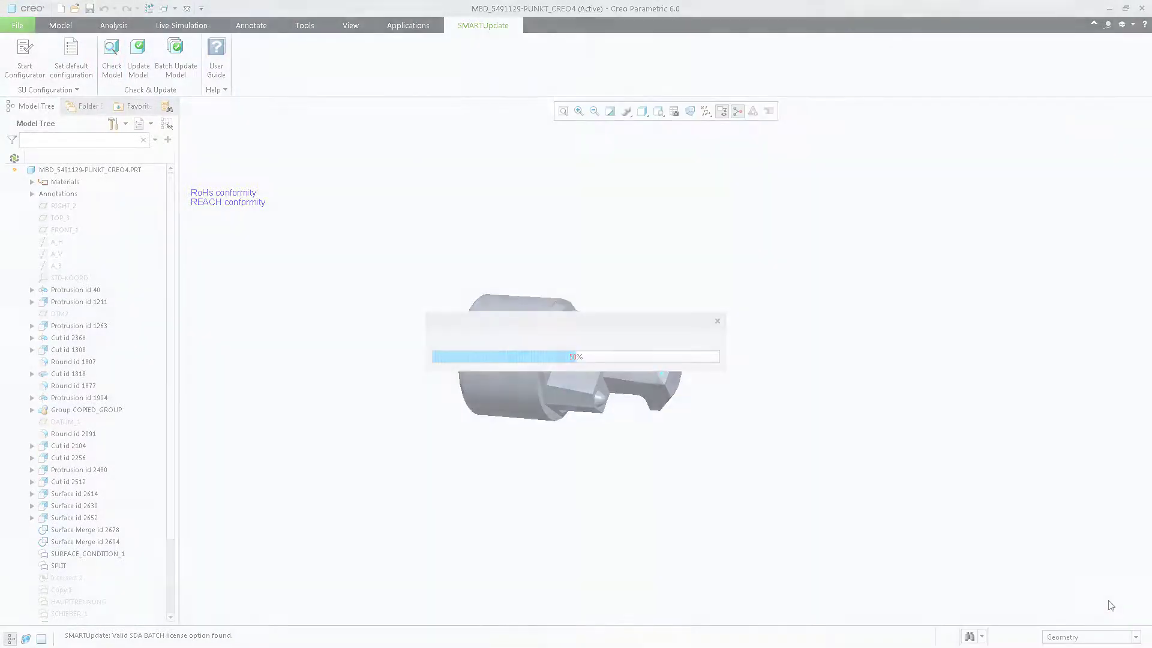
{"action": "left_click", "coordinate": [176, 49]}
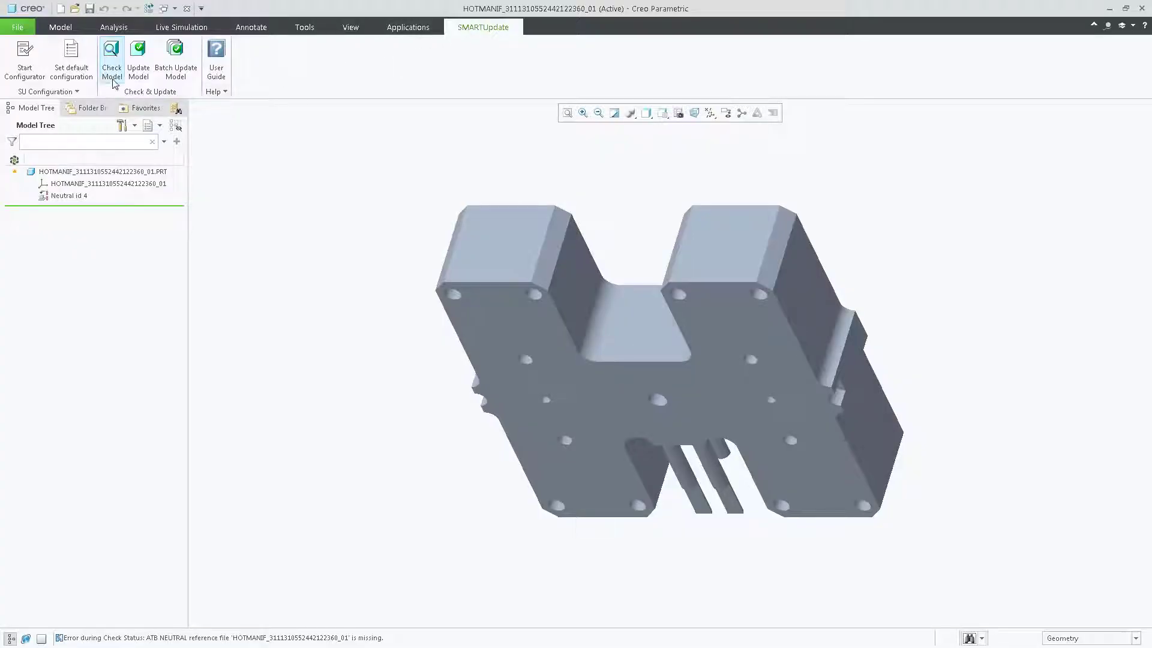
Check HOTMANIF, mark all missing layer checks, and update them to 64/64 matching.
{"action": "left_click", "coordinate": [111, 53]}
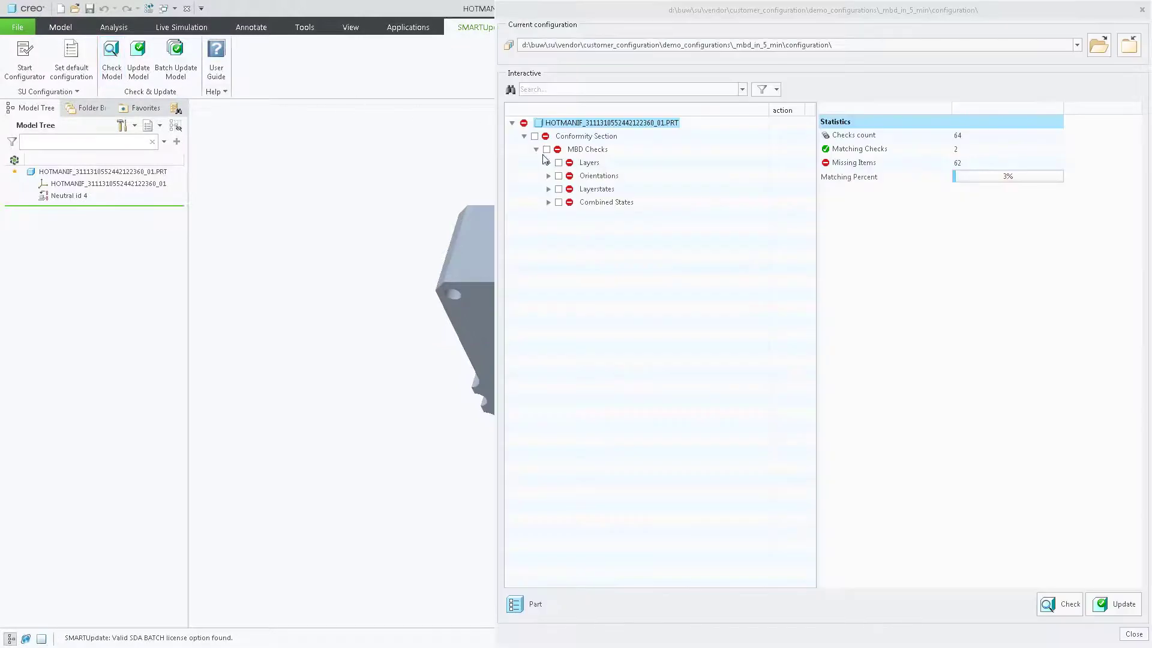
{"action": "left_click", "coordinate": [548, 162]}
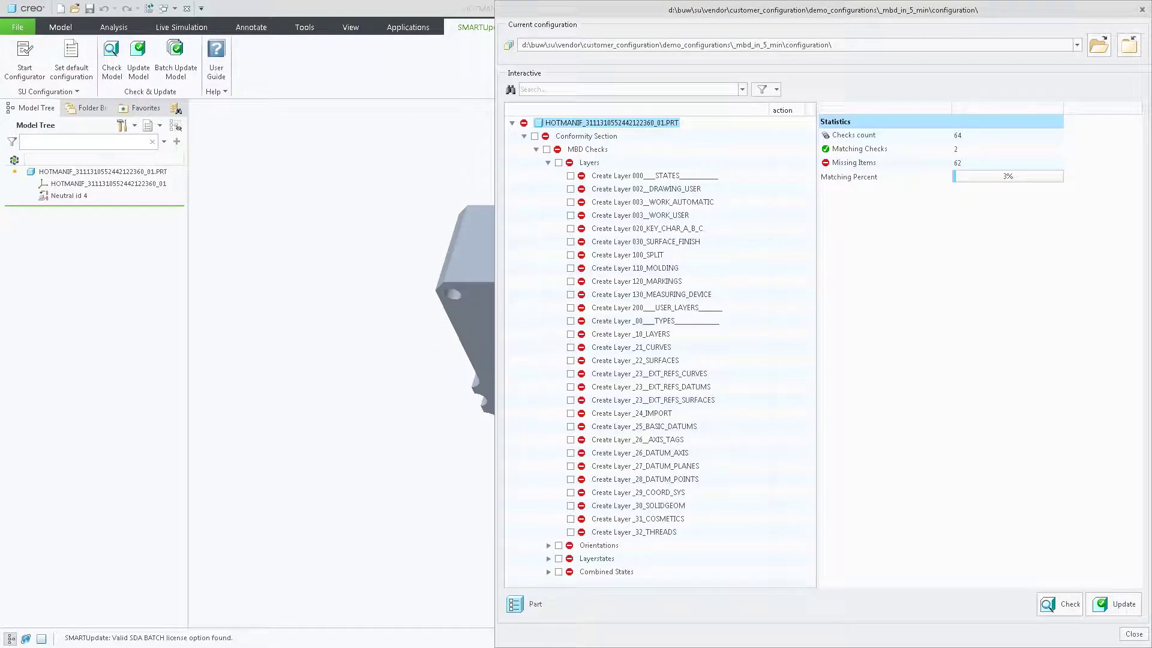
{"action": "left_click", "coordinate": [534, 136]}
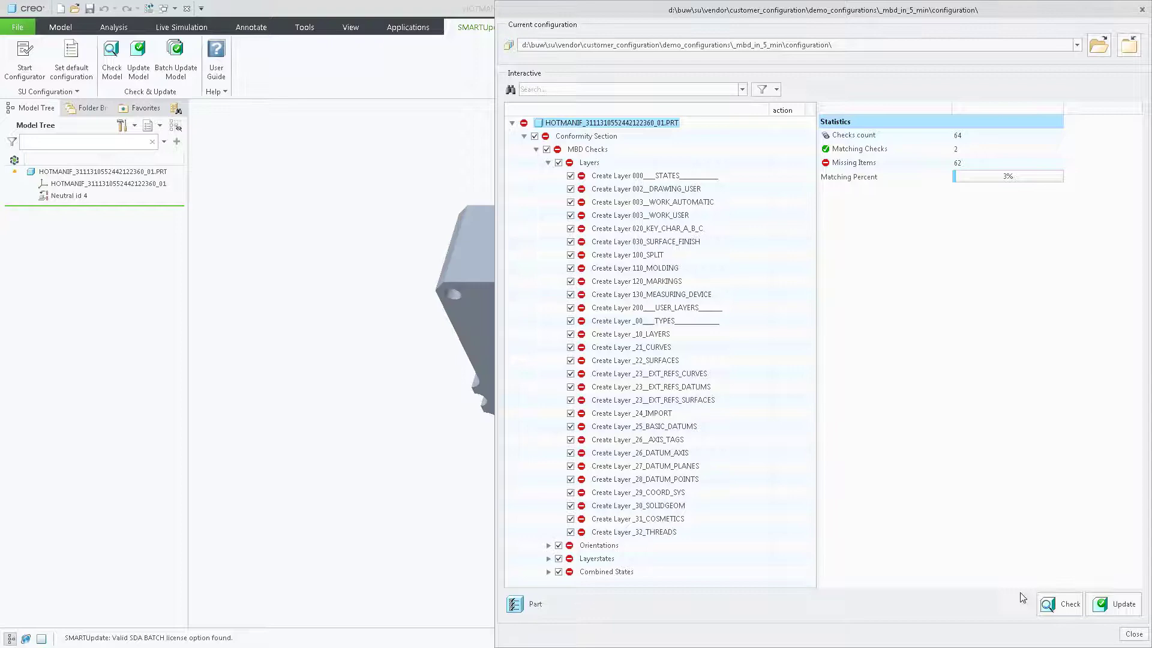
{"action": "left_click", "coordinate": [1116, 604]}
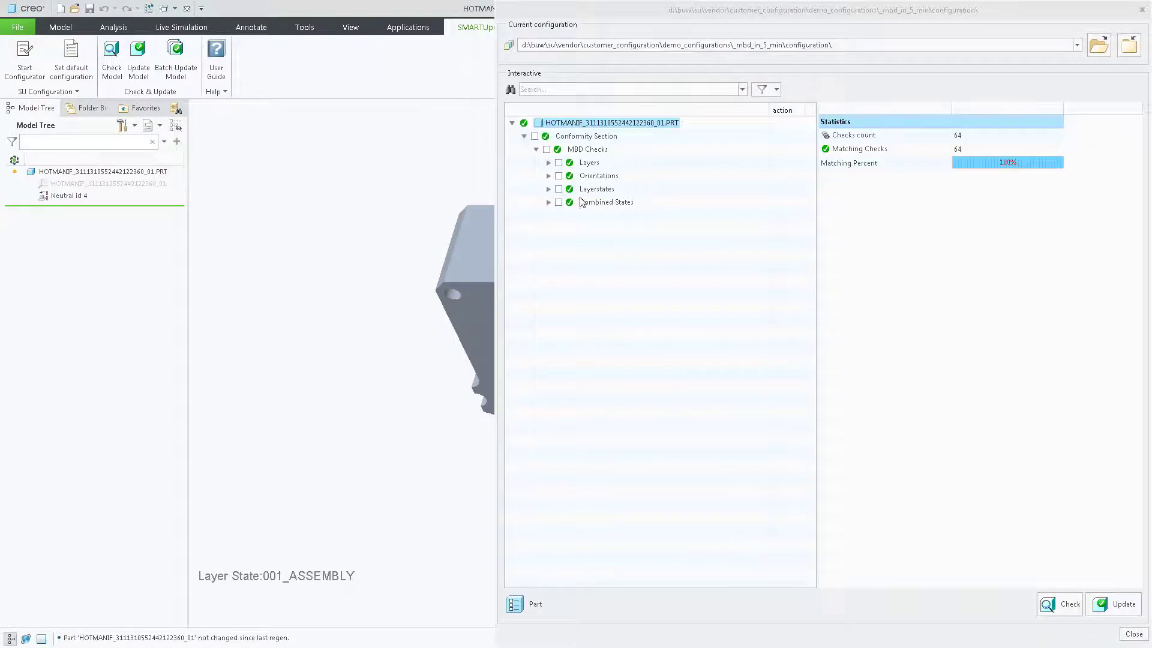
{"action": "left_click", "coordinate": [548, 162]}
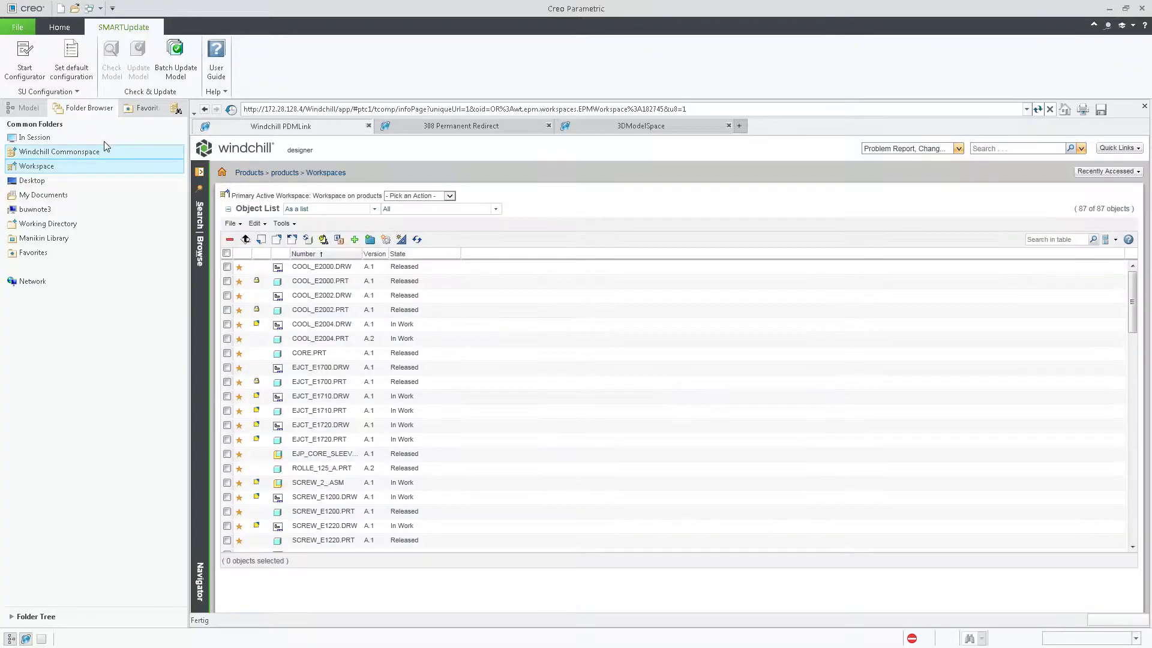
Run Batch Update Model on the workspace models, reaching 100% Done with fixed errors.
{"action": "left_click", "coordinate": [176, 57]}
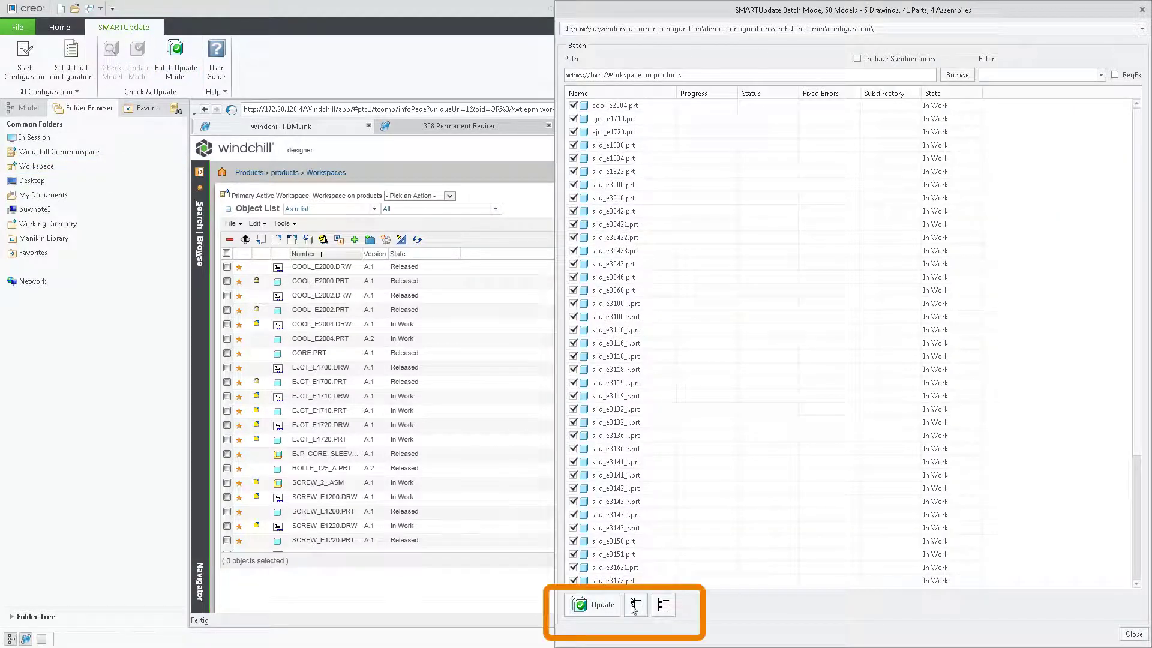
{"action": "left_click", "coordinate": [592, 605]}
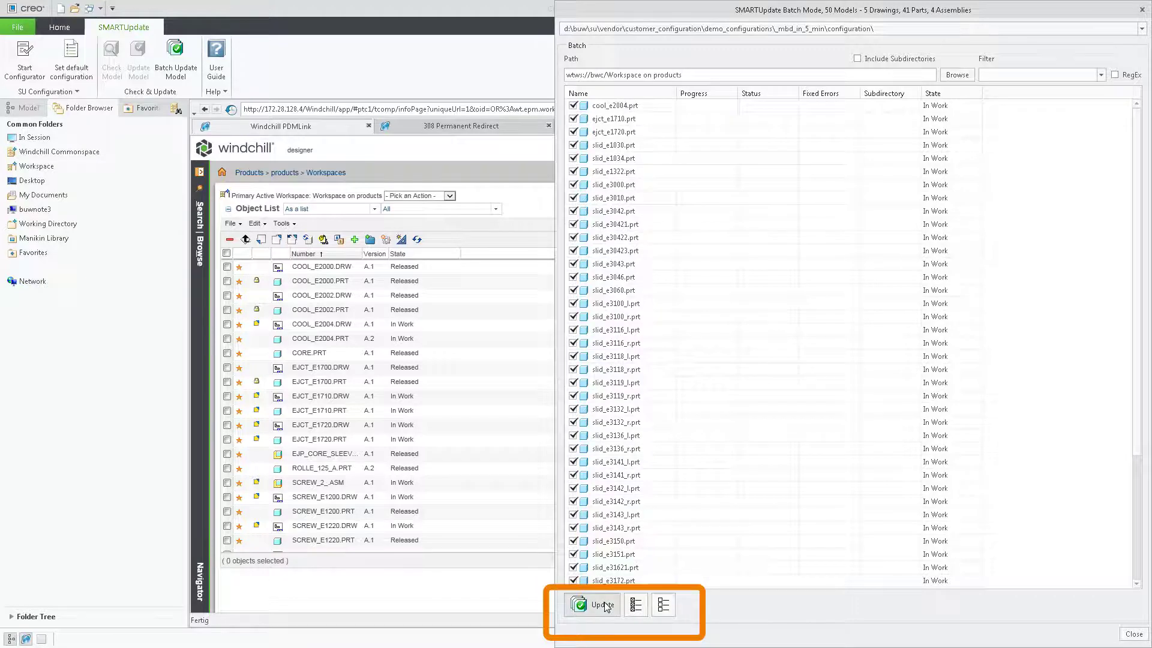
{"action": "left_click", "coordinate": [593, 604]}
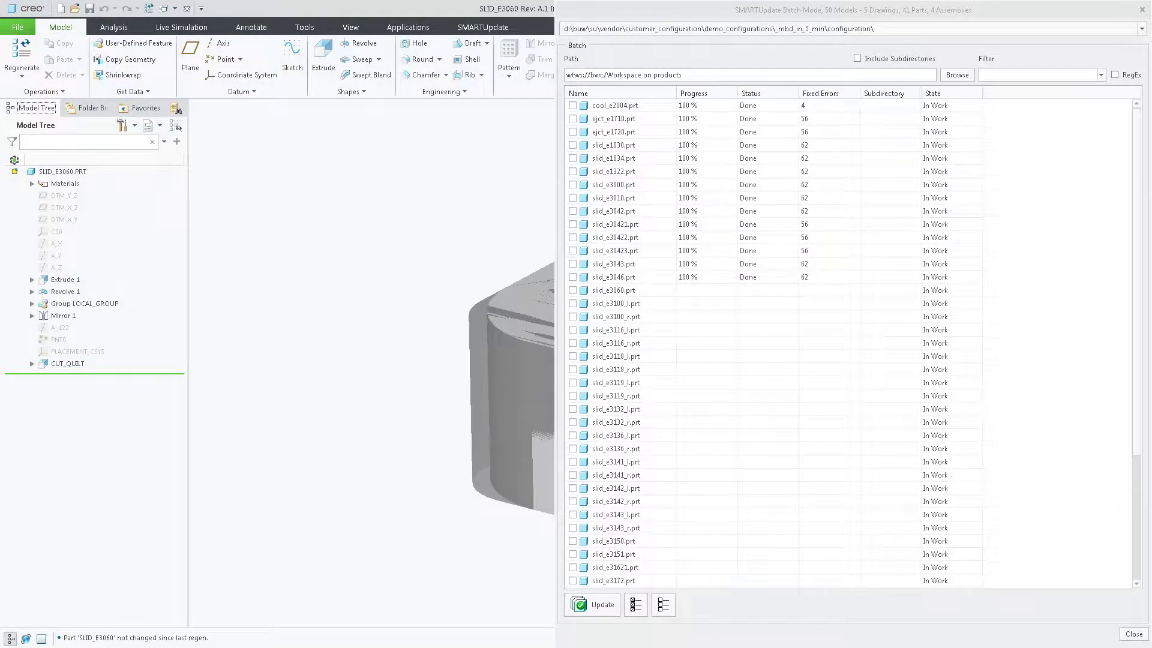
{"action": "left_click", "coordinate": [83, 108]}
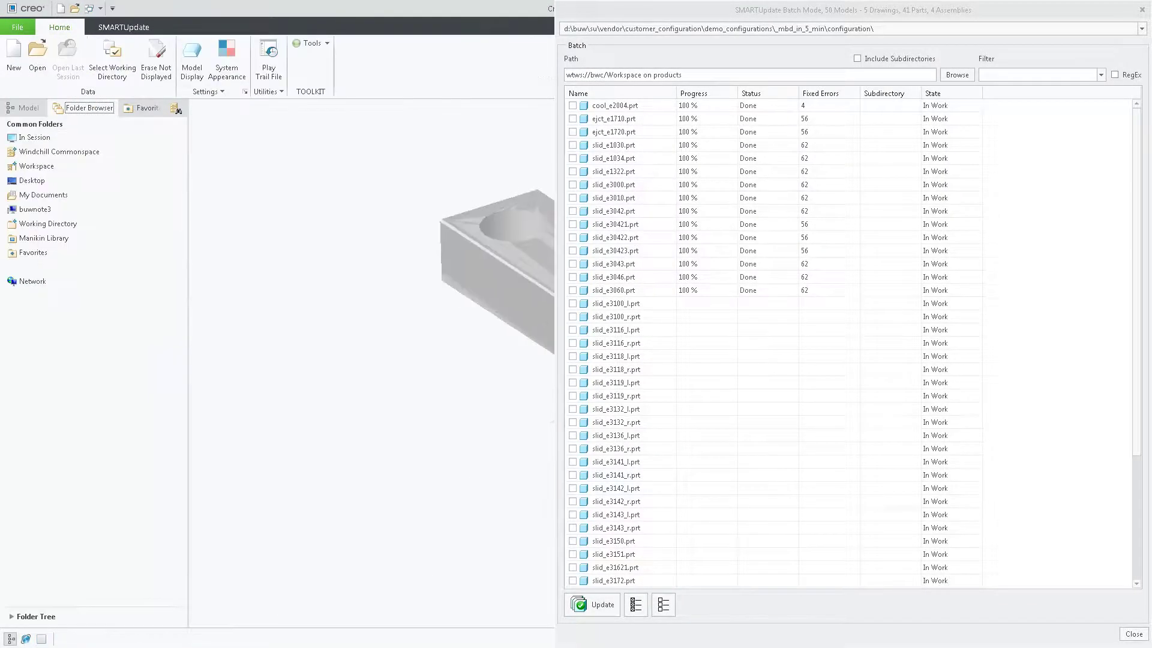